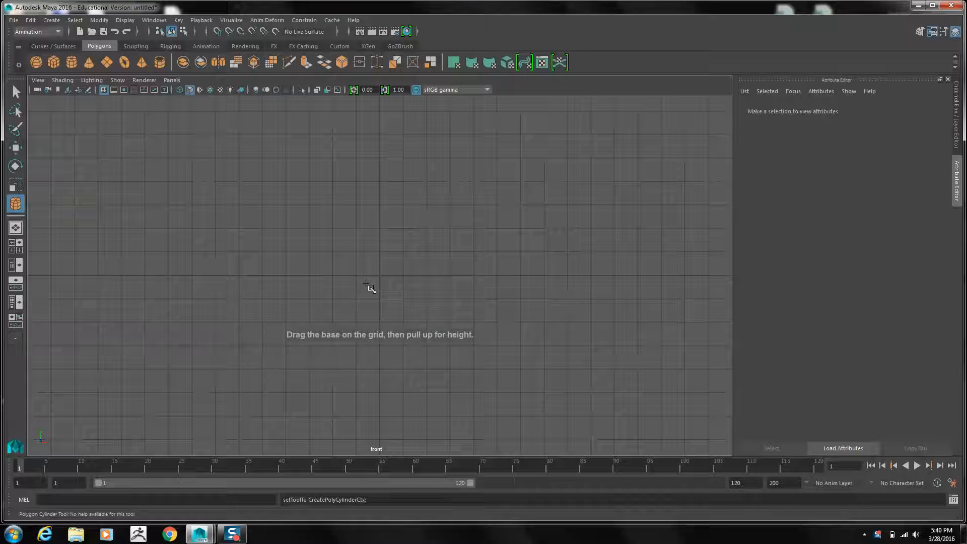
# Drag out the cylinder base at the grid centre, radius about 1.9, height 0.015.
pyautogui.moveTo(380, 276); pyautogui.dragTo(412, 246)
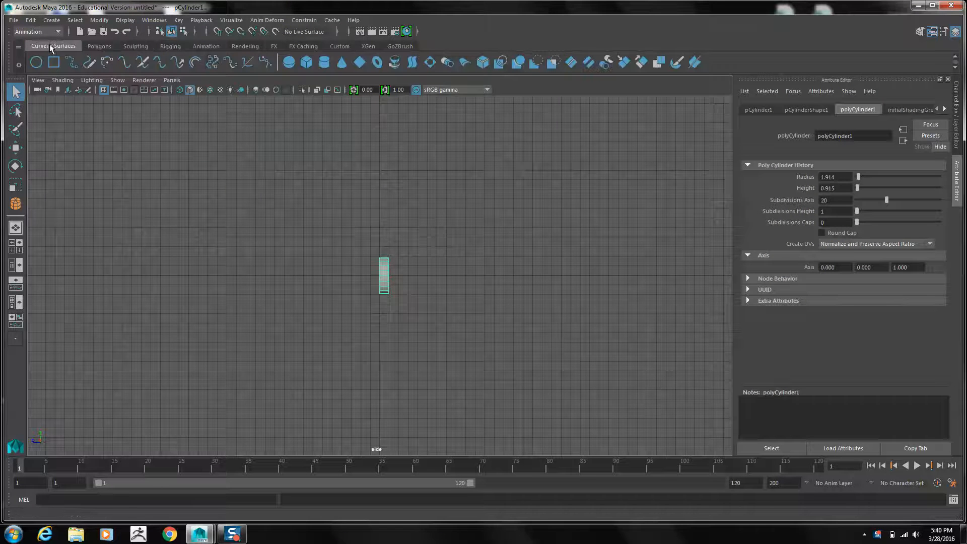
# Place Bezier curve anchors sweeping up from the disc into a hook, then change the viewport layout.
pyautogui.click(15, 204)
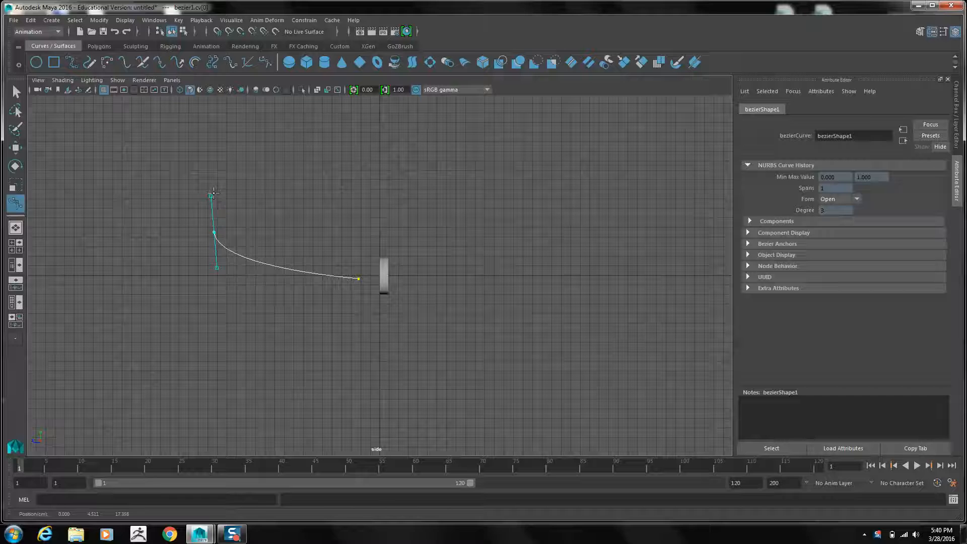
pyautogui.click(299, 116)
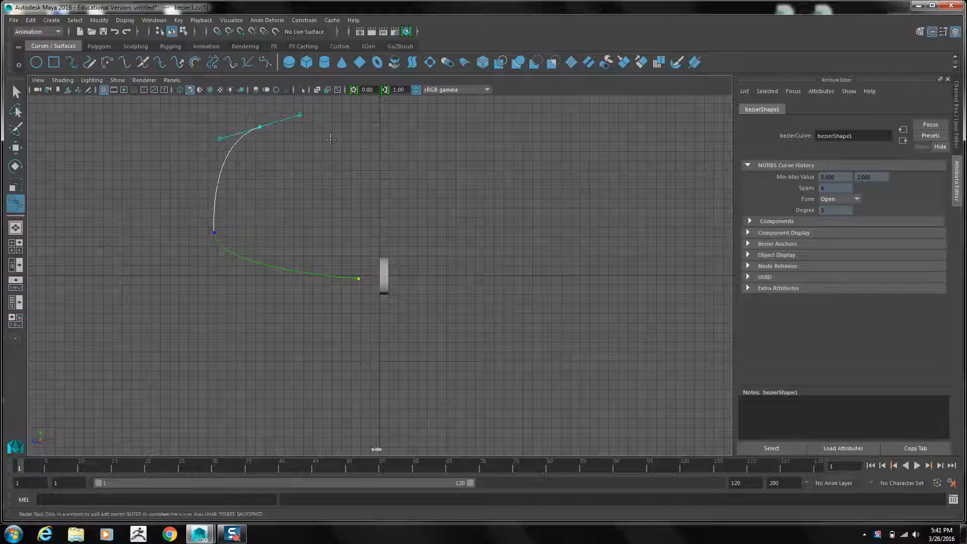
pyautogui.click(398, 155)
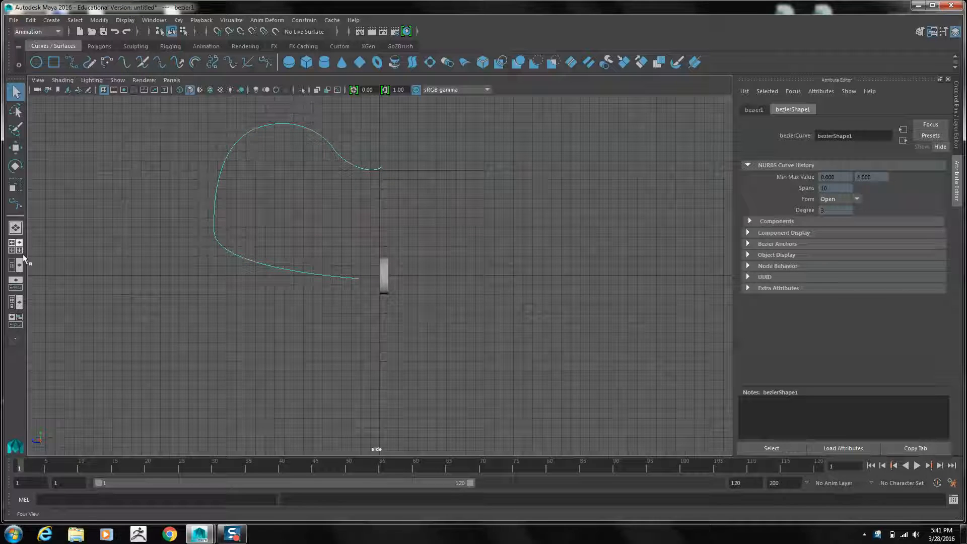
pyautogui.rightClick(383, 262)
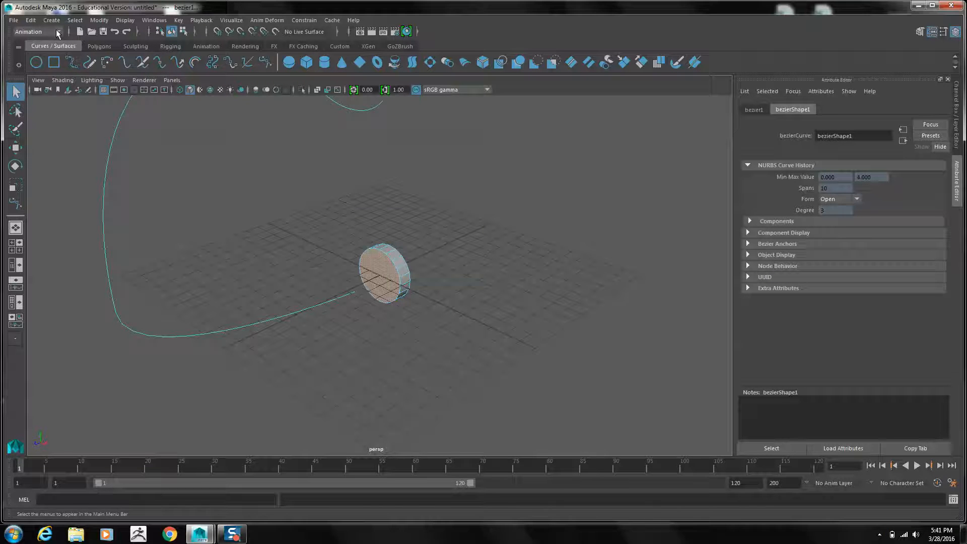
# Switch the menu set to Modeling after browsing the constraint commands.
pyautogui.click(34, 31)
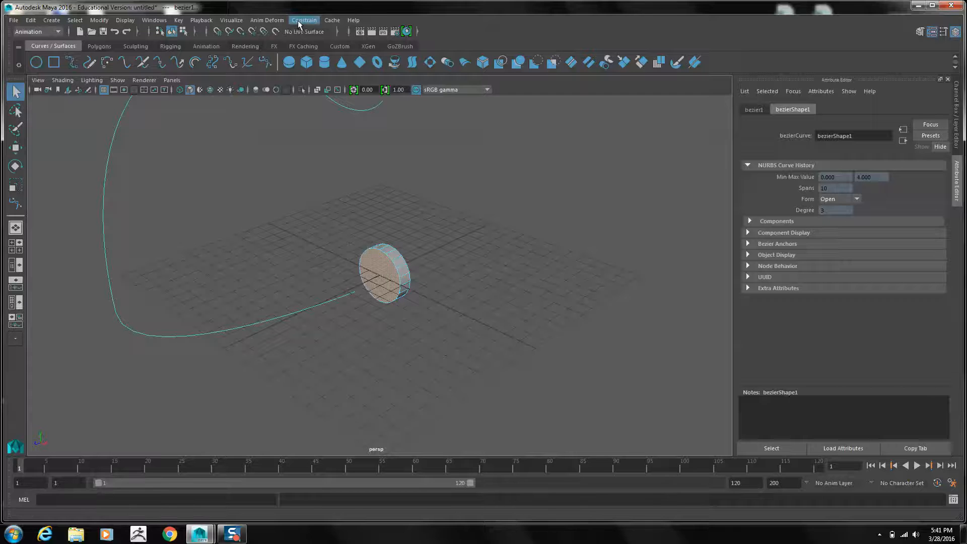
pyautogui.click(303, 20)
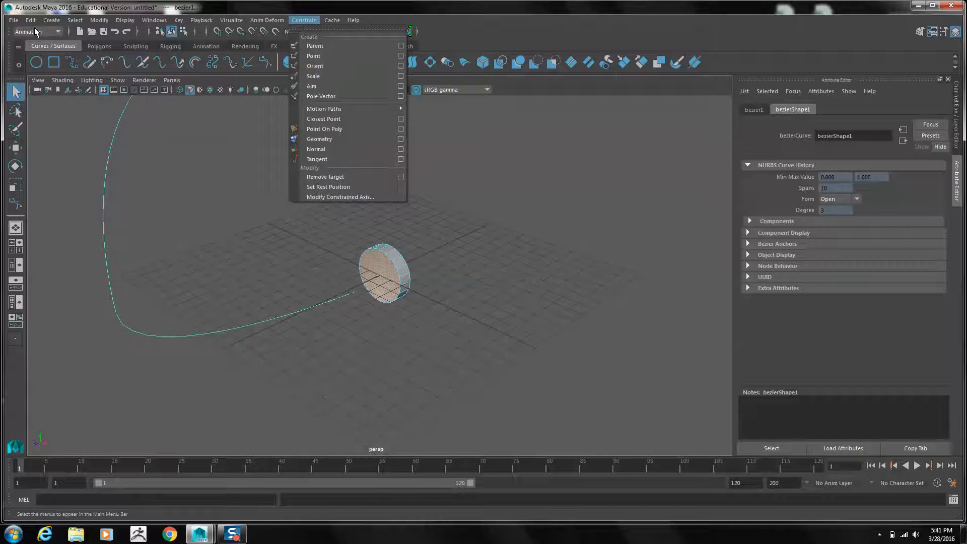
pyautogui.click(33, 31)
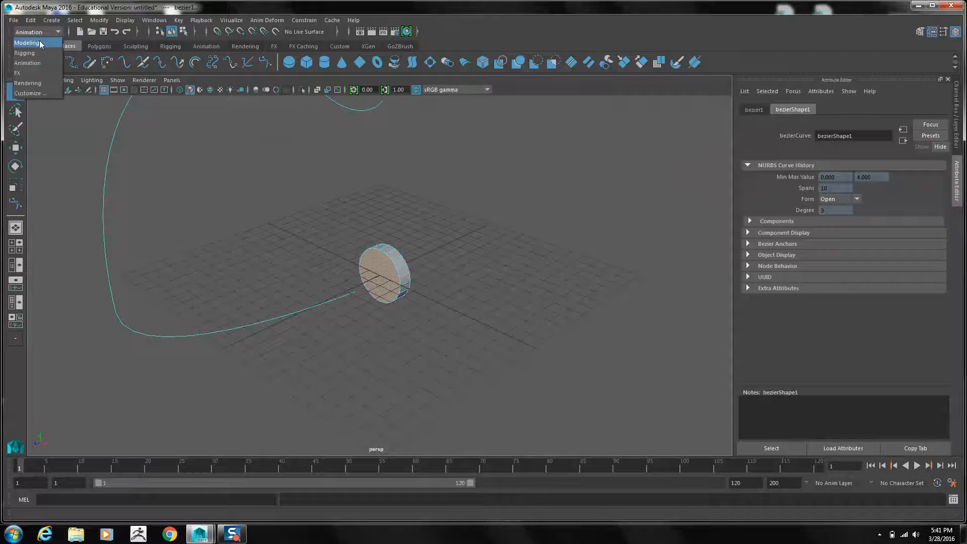
pyautogui.click(26, 42)
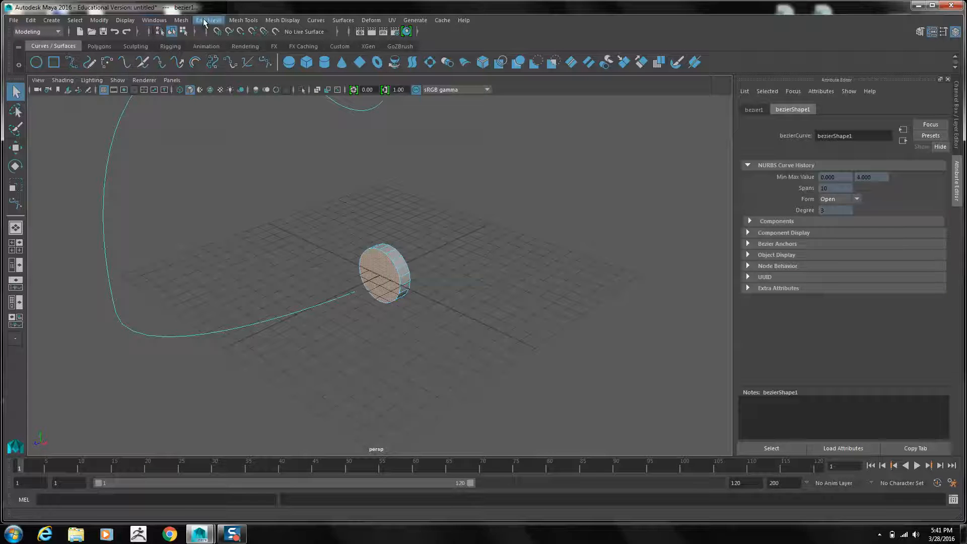
# Bring up the Extrude Face Options from Edit Mesh with the curve as path.
pyautogui.click(207, 20)
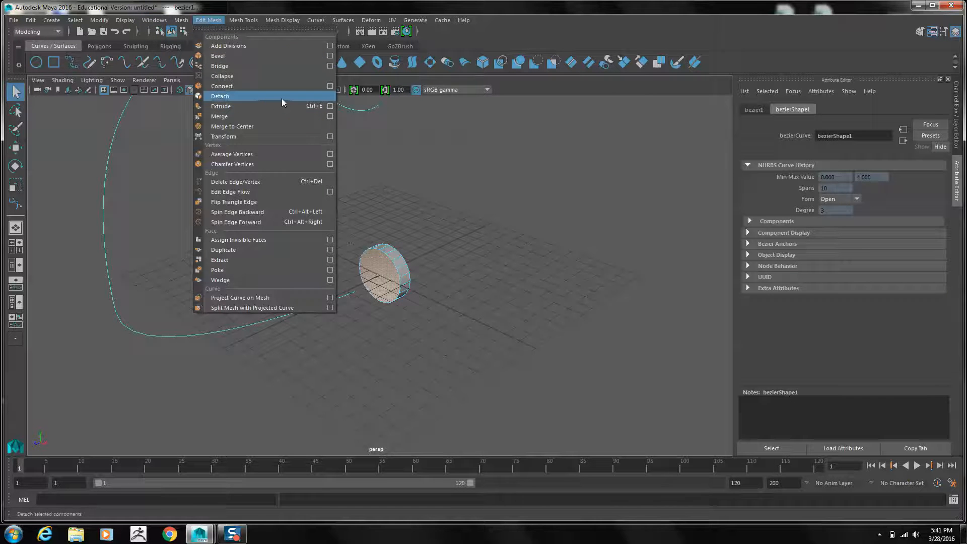
pyautogui.click(330, 105)
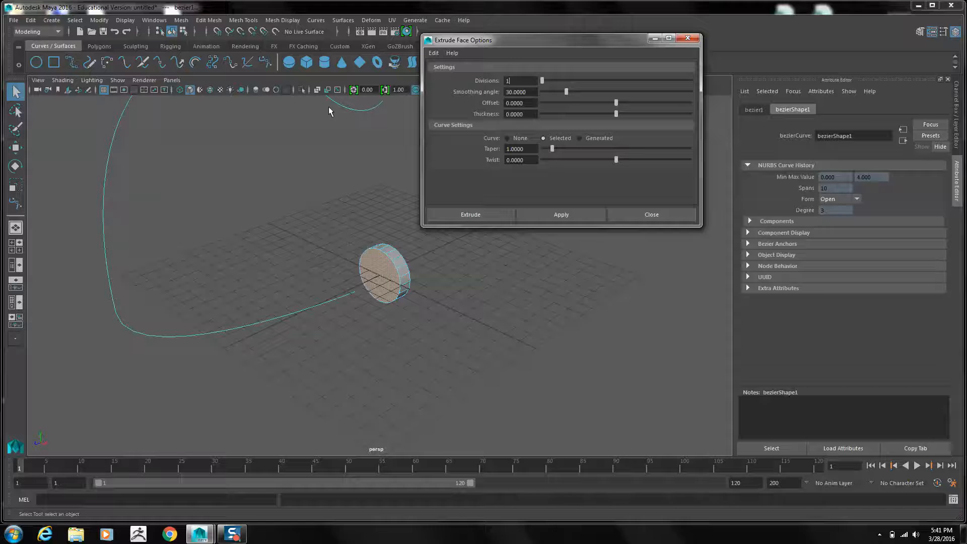
# Extrude the face along the selected curve with 25 divisions and close the options.
pyautogui.click(433, 53)
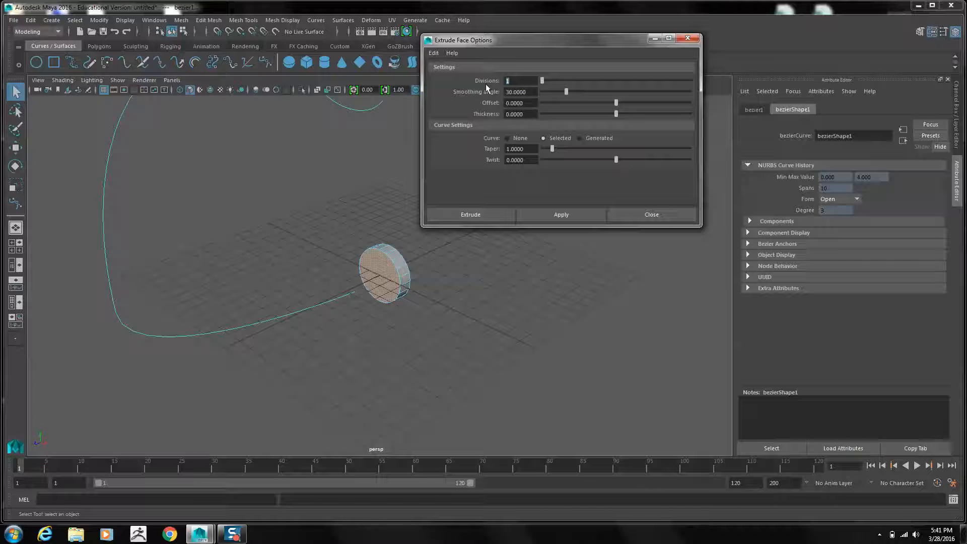
pyautogui.write('25')
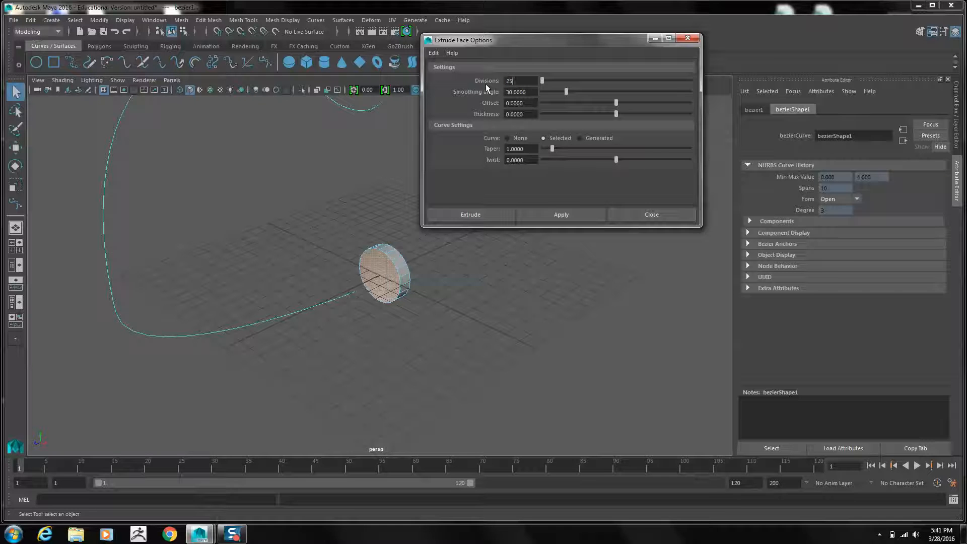
pyautogui.click(470, 214)
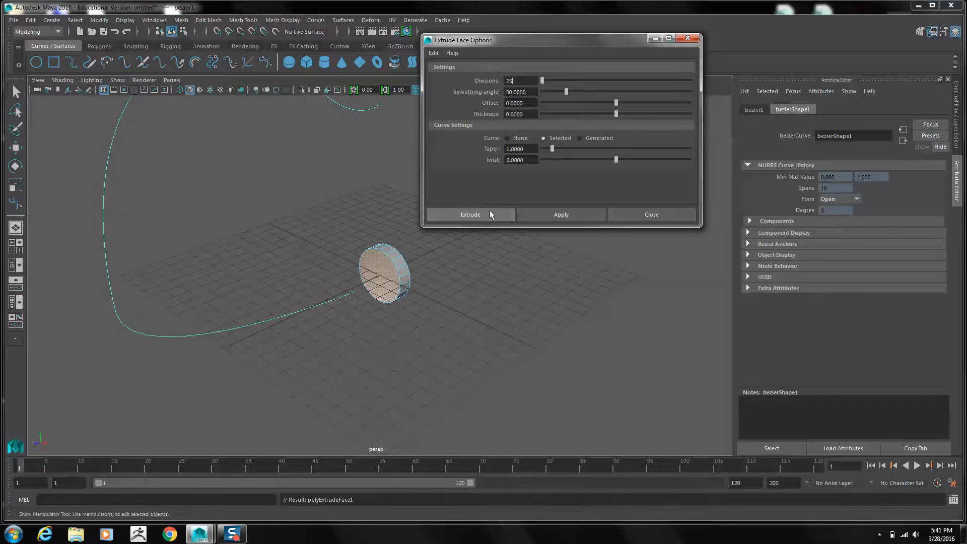
pyautogui.click(470, 214)
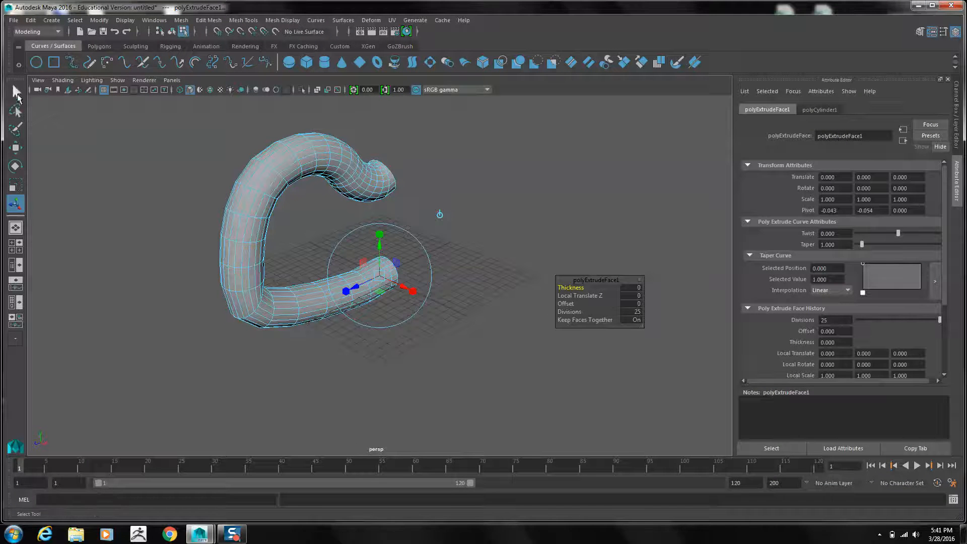
# Switch the tube from face selection to Object Mode via the marking menu.
pyautogui.rightClick(375, 271)
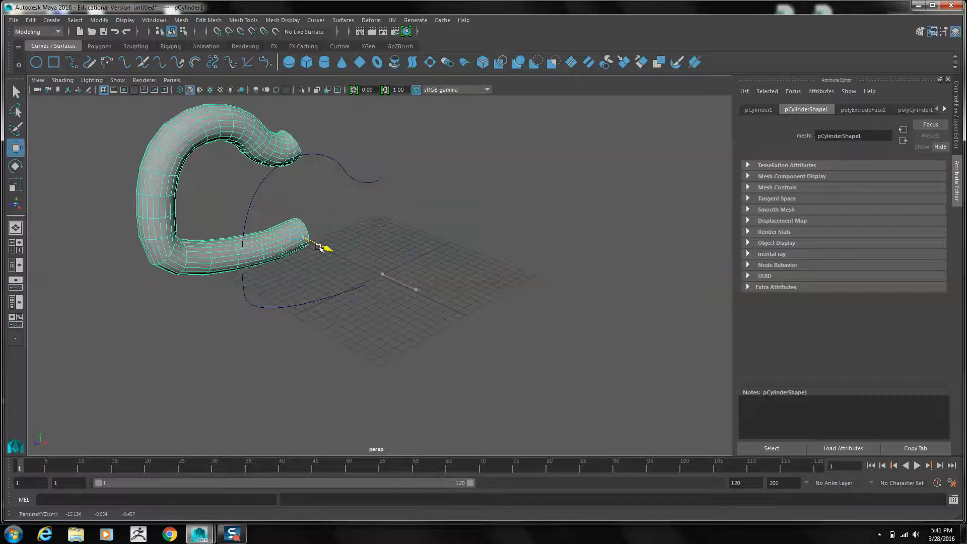
# Show the curve's Control Vertices and pick one on the lower bend for moving.
pyautogui.rightClick(245, 218)
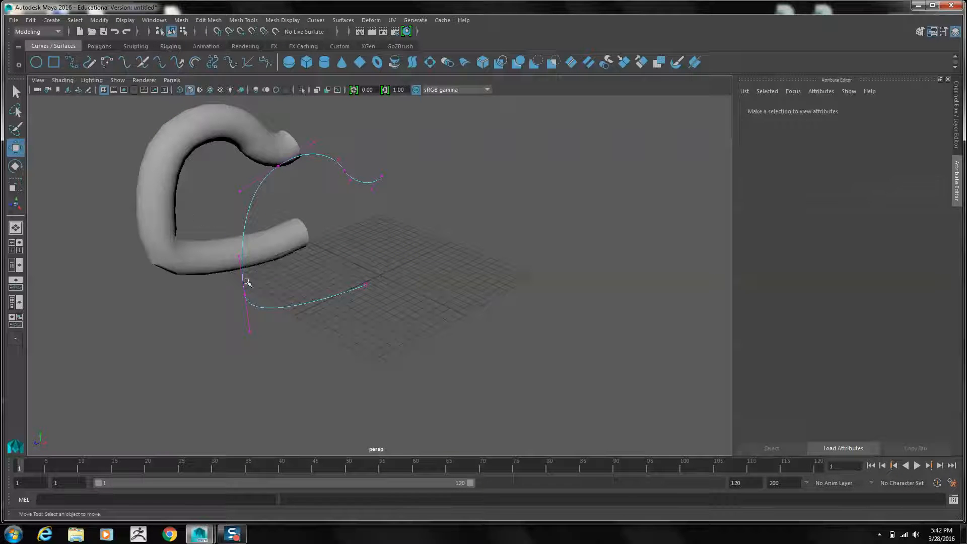
pyautogui.click(246, 281)
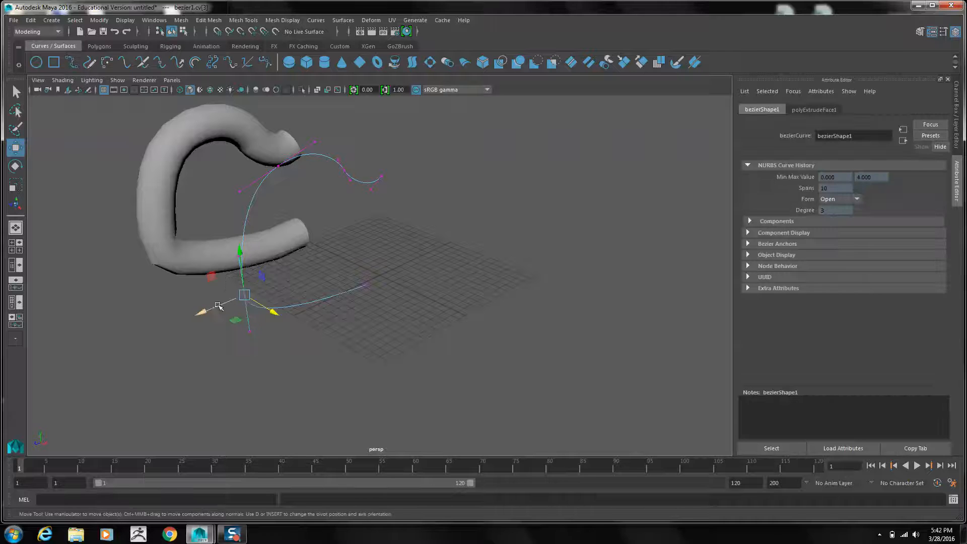